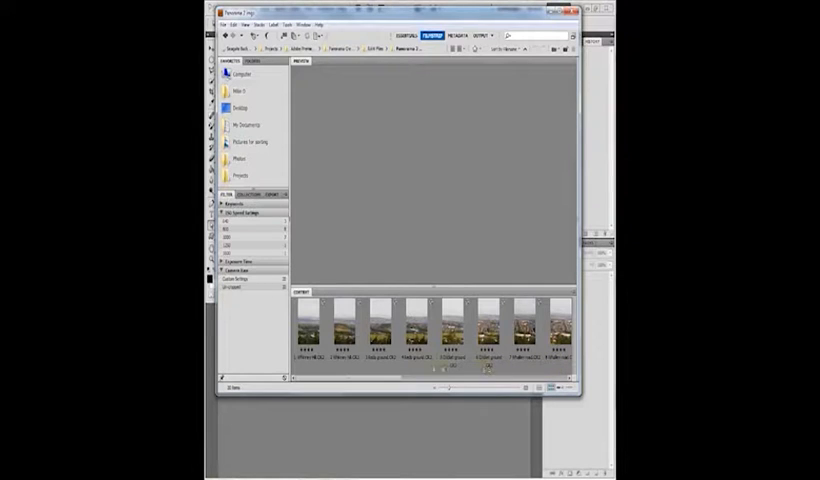
- Select the hillside-town panorama thumbnails in Bridge's Content panel for Camera Raw
left_click(311, 330)
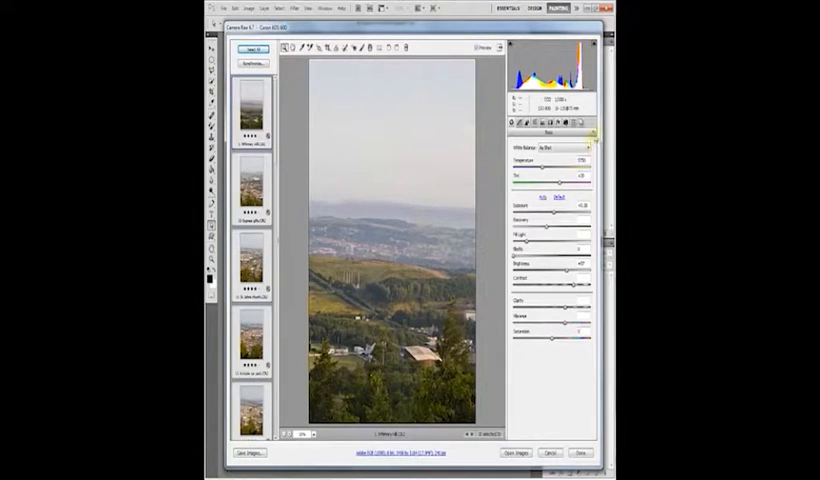
- Select all raw frames in Camera Raw for shared exposure, clarity and vibrance adjustments
left_click(594, 128)
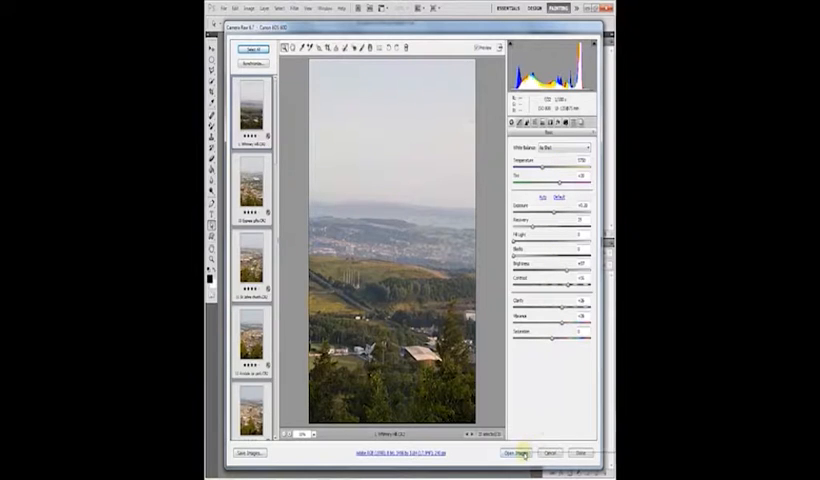
- Open the adjusted shots as Photoshop documents and reach the File > Automate commands
left_click(514, 456)
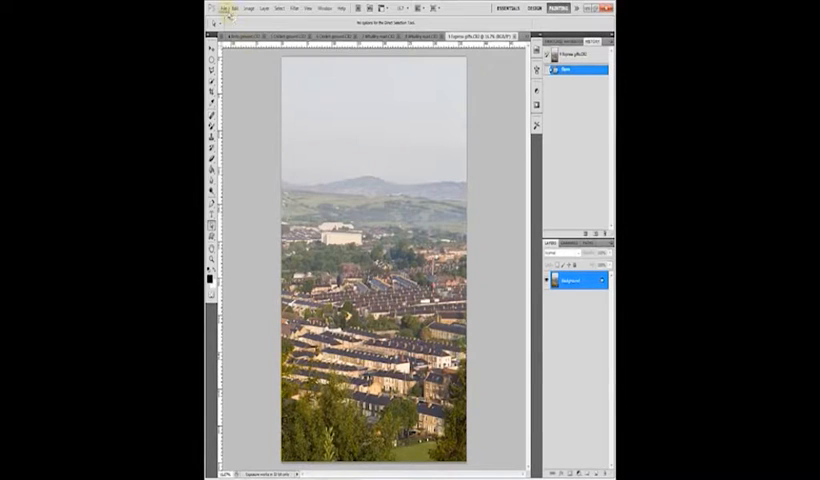
left_click(227, 9)
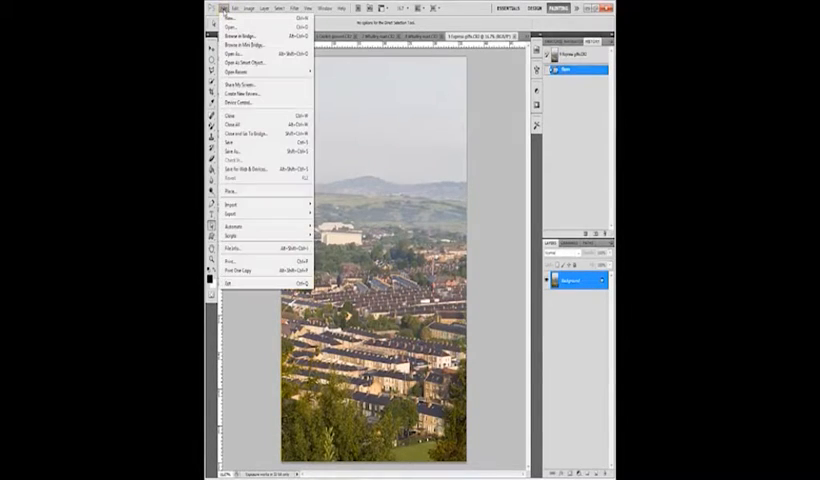
mouse_move(240, 228)
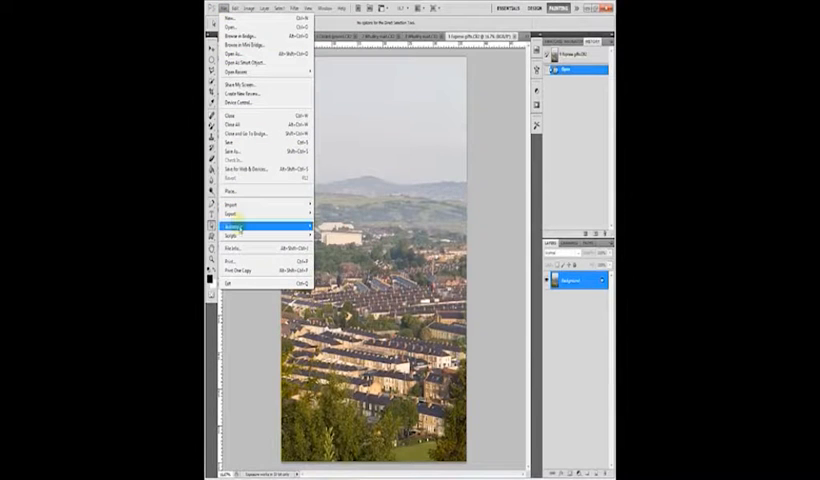
left_click(237, 234)
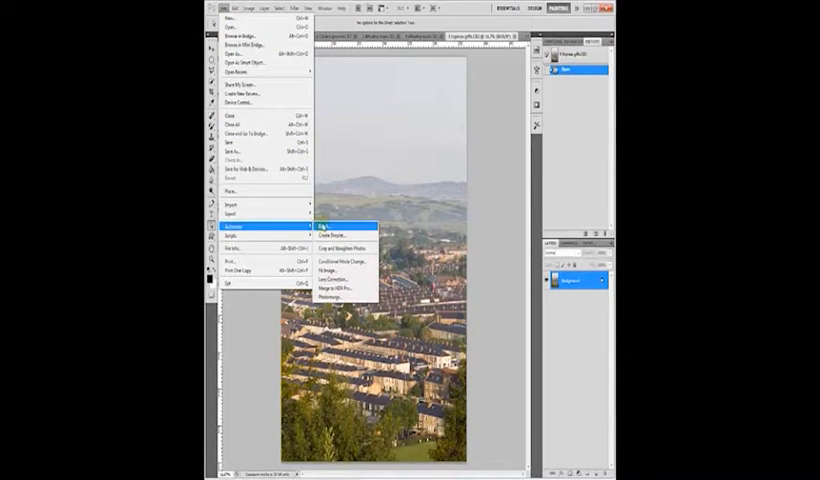
mouse_move(335, 297)
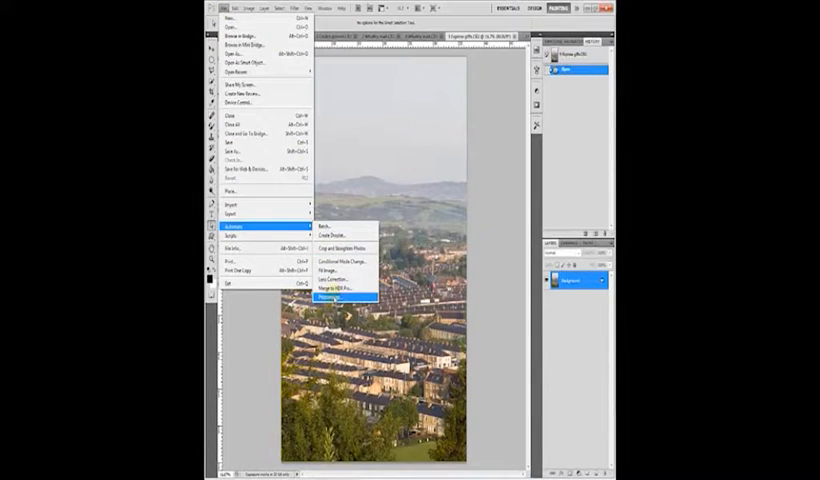
- Start Photomerge and add all open files as panorama source images
left_click(332, 297)
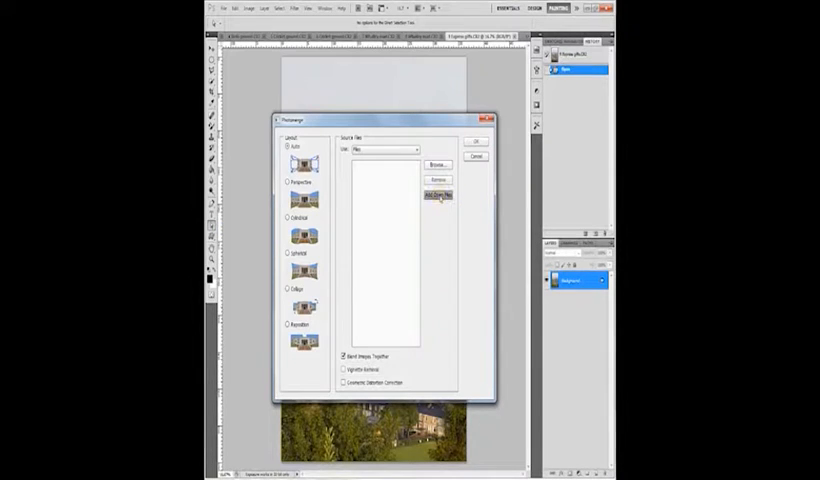
left_click(436, 194)
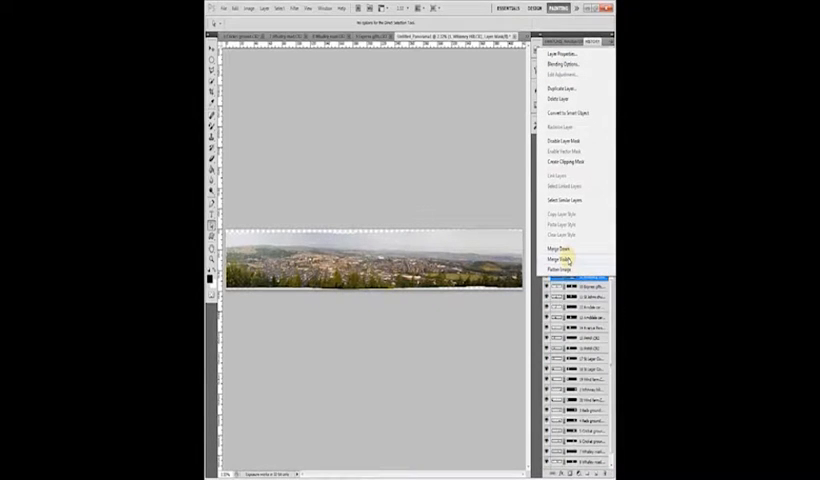
- Apply Merge Visible from the Layers context menu to flatten the panorama
left_click(562, 258)
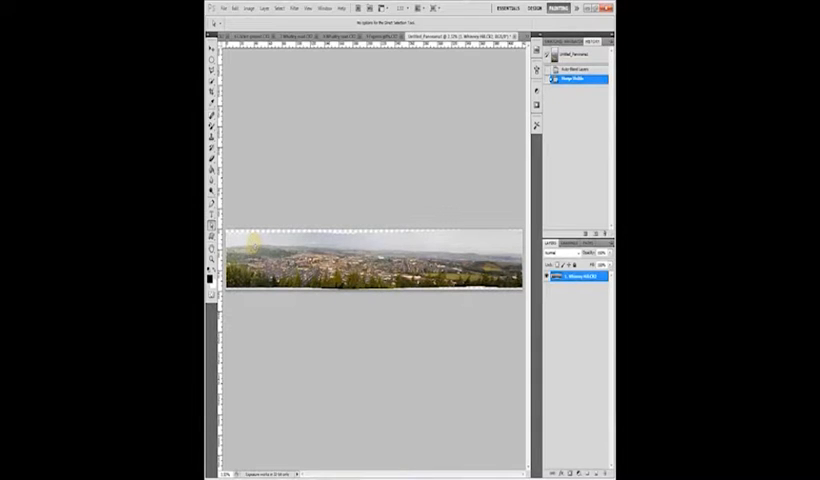
mouse_move(253, 138)
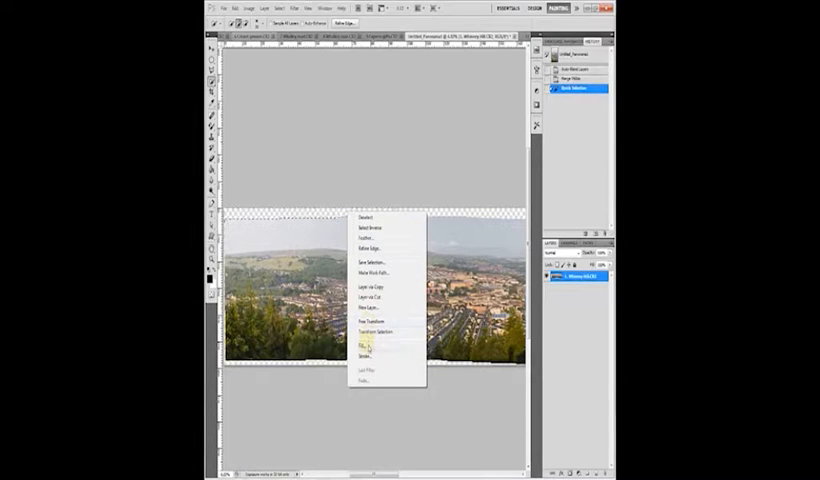
- Open the Fill dialog for the selected transparent edges to use Content-Aware
left_click(366, 343)
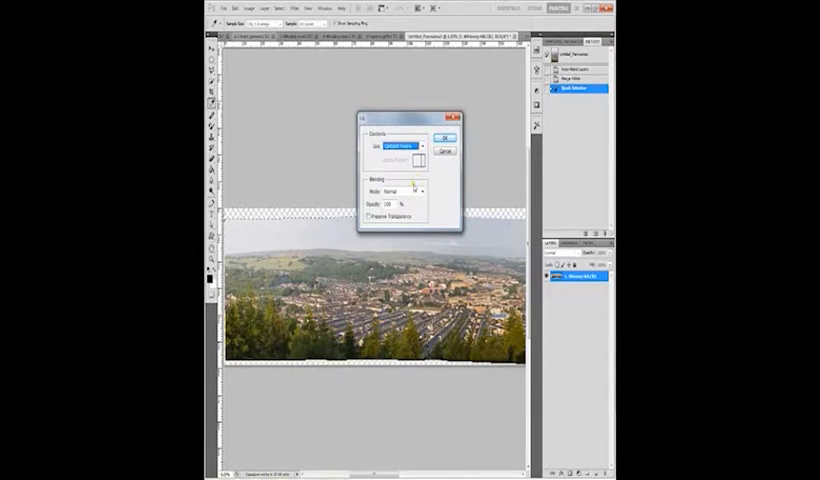
- Apply the content-aware fill to the panorama's selected transparent gaps
left_click(443, 136)
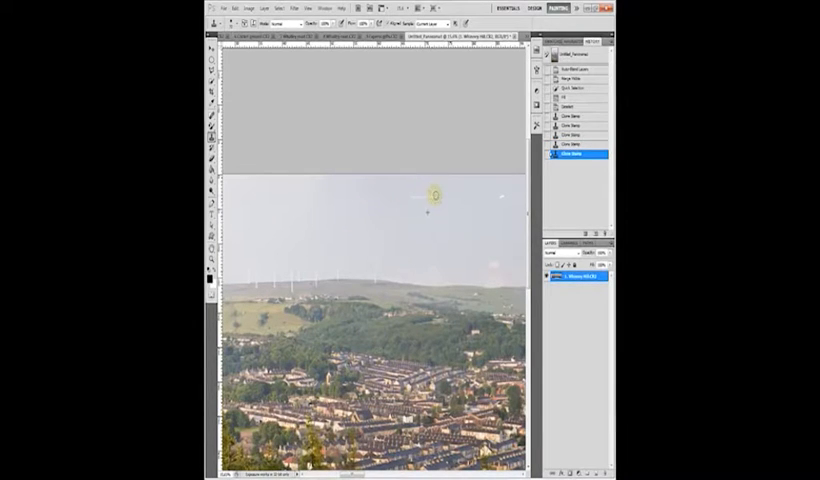
mouse_move(406, 197)
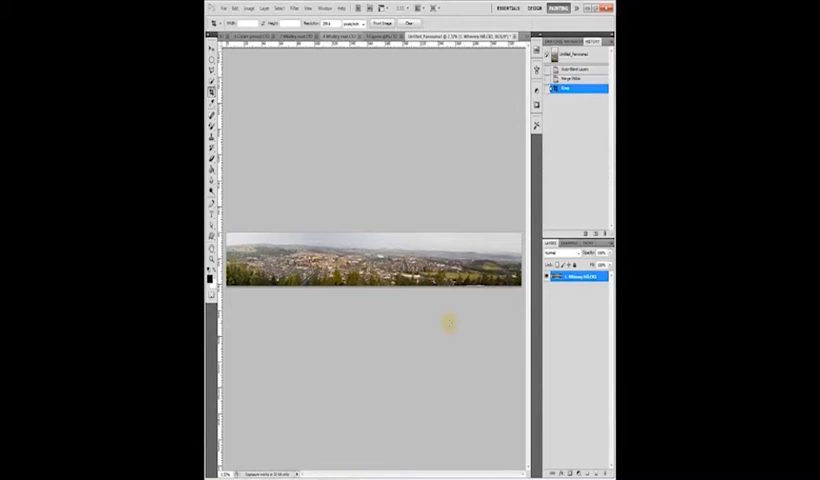
mouse_move(503, 313)
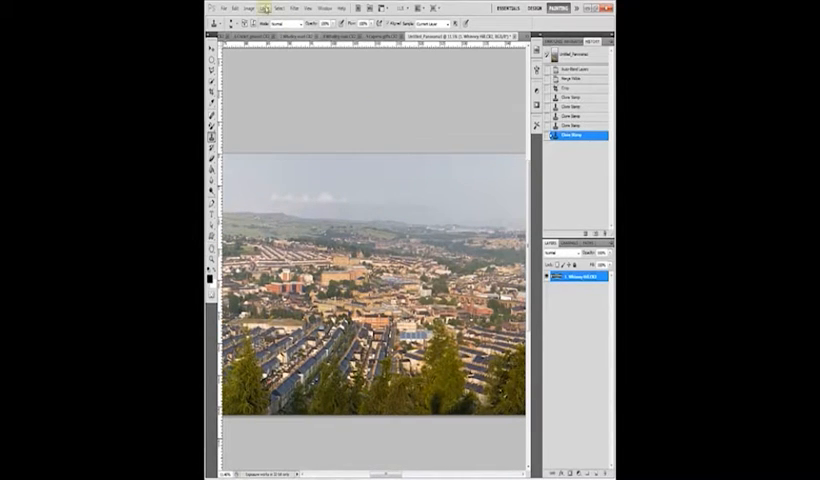
- Switch the panorama view to View > Print Size
left_click(322, 18)
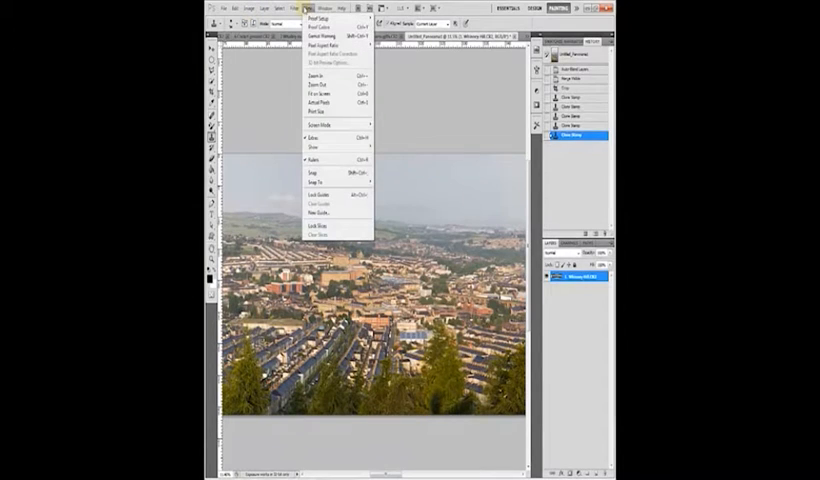
mouse_move(330, 112)
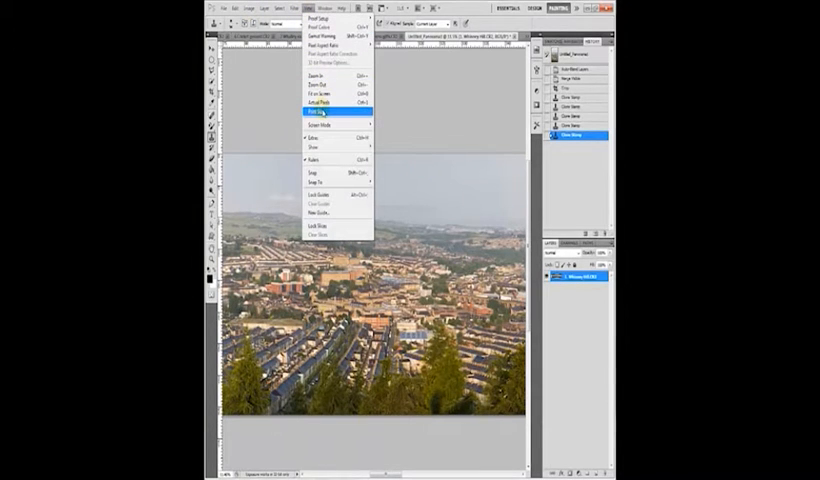
left_click(322, 114)
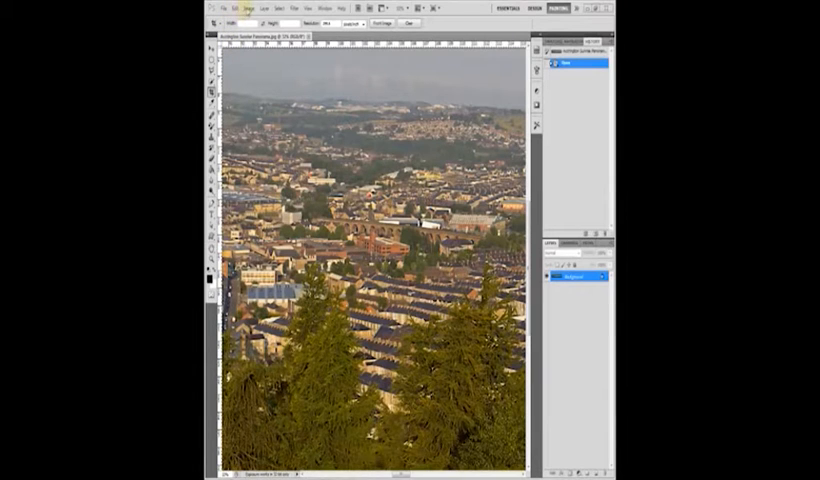
- Open Image > Image Size to check the panorama's pixel and document dimensions
left_click(249, 8)
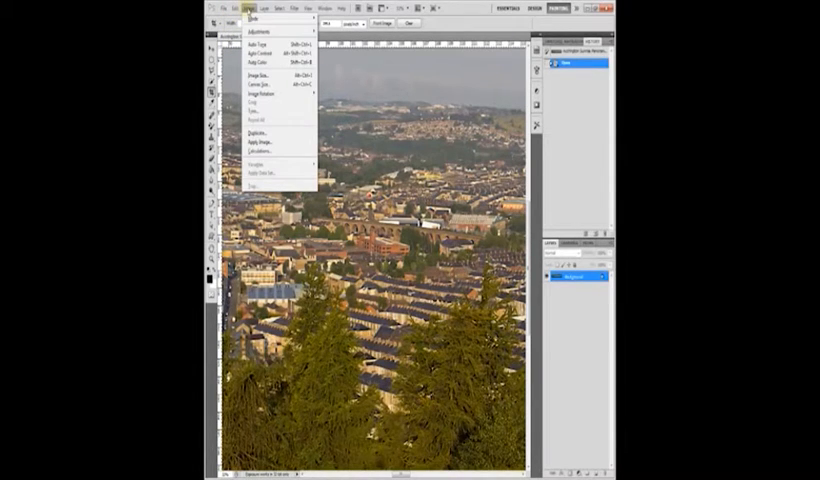
mouse_move(280, 76)
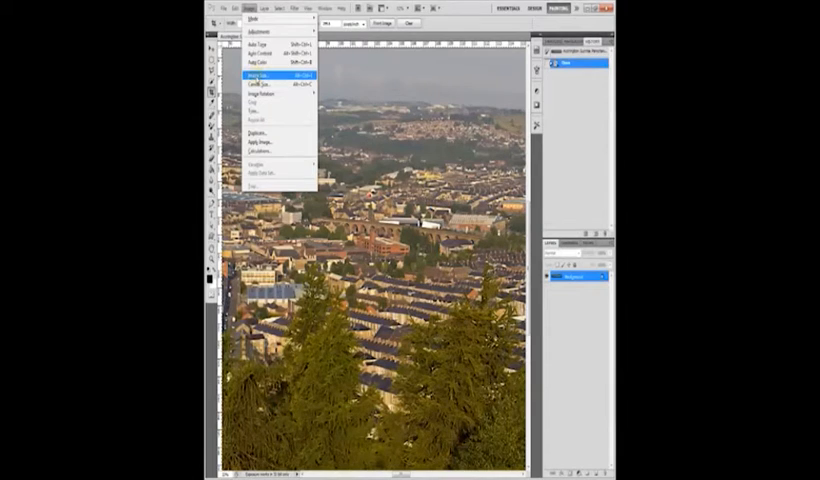
left_click(270, 75)
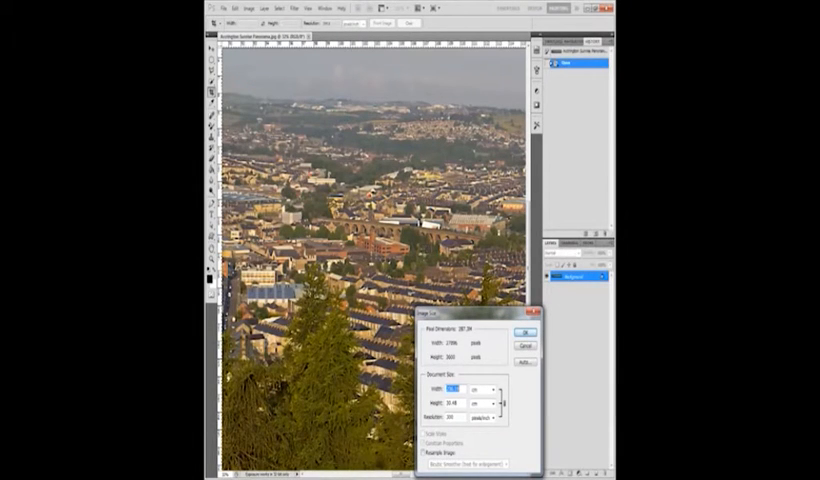